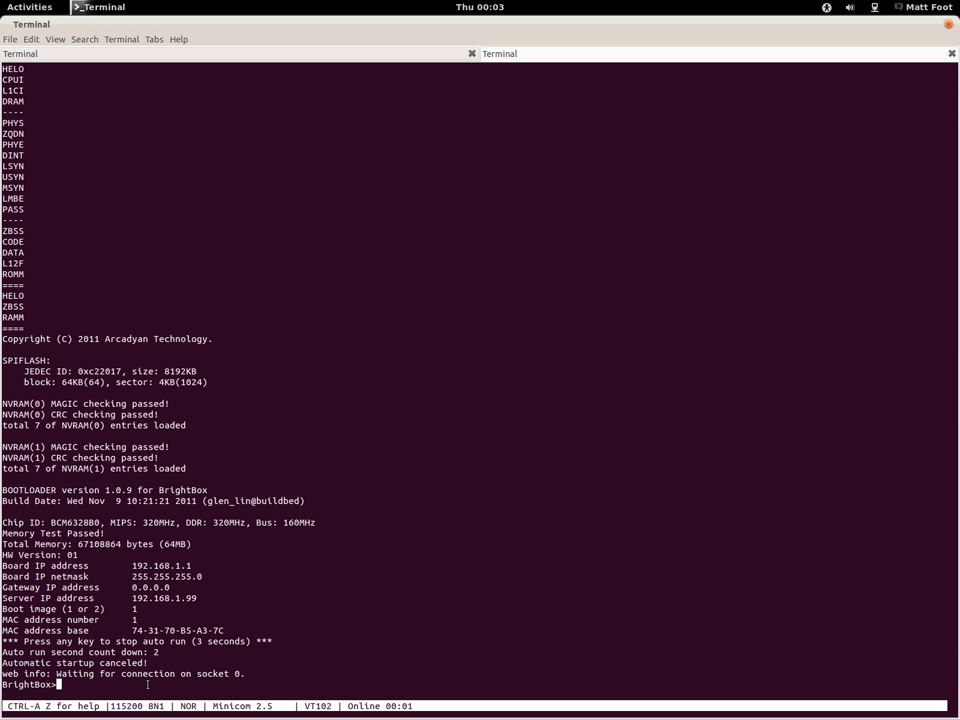
mouse_move(376, 680)
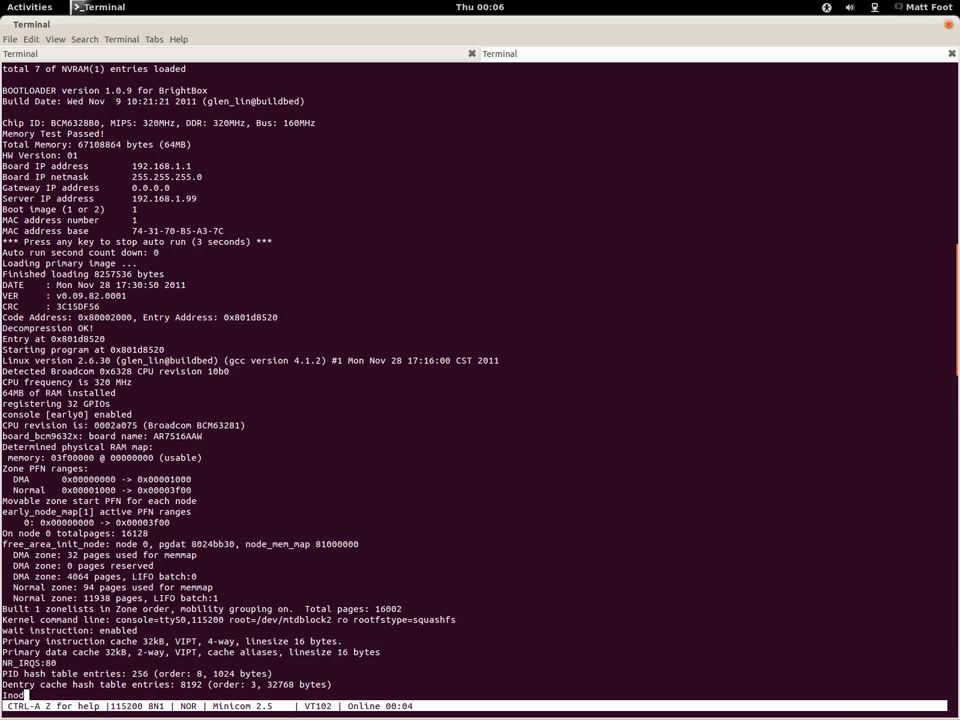
scroll(down, 3)
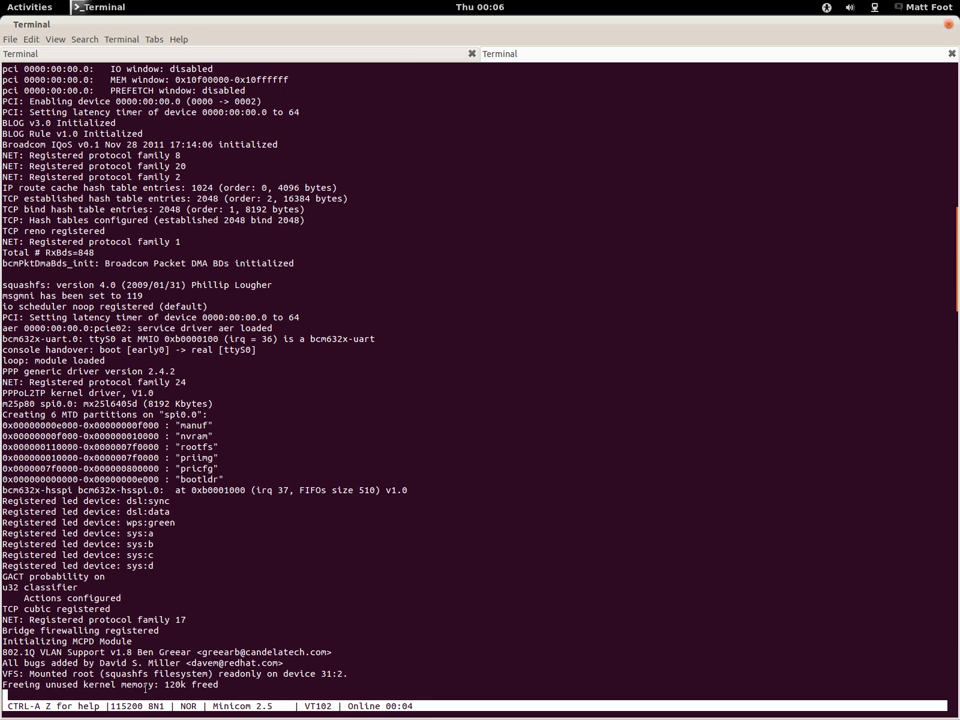
scroll(down, 3)
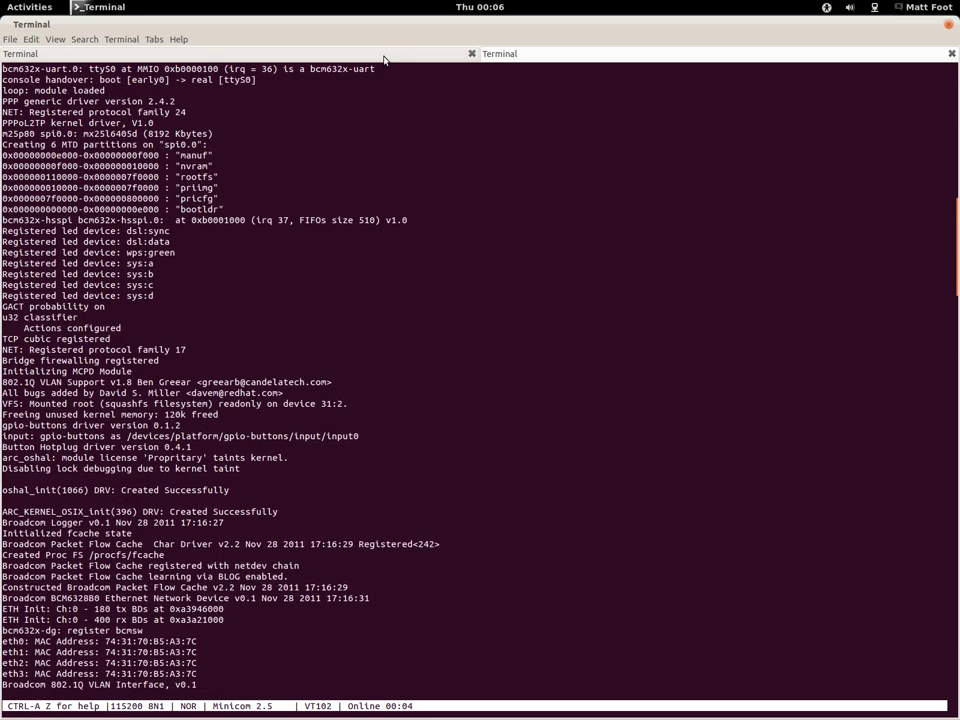